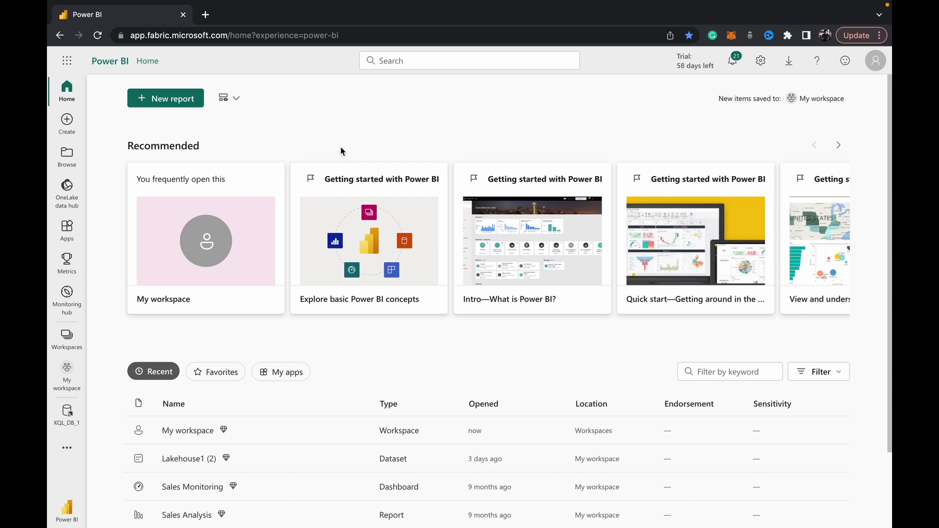
mouse_move(342, 148)
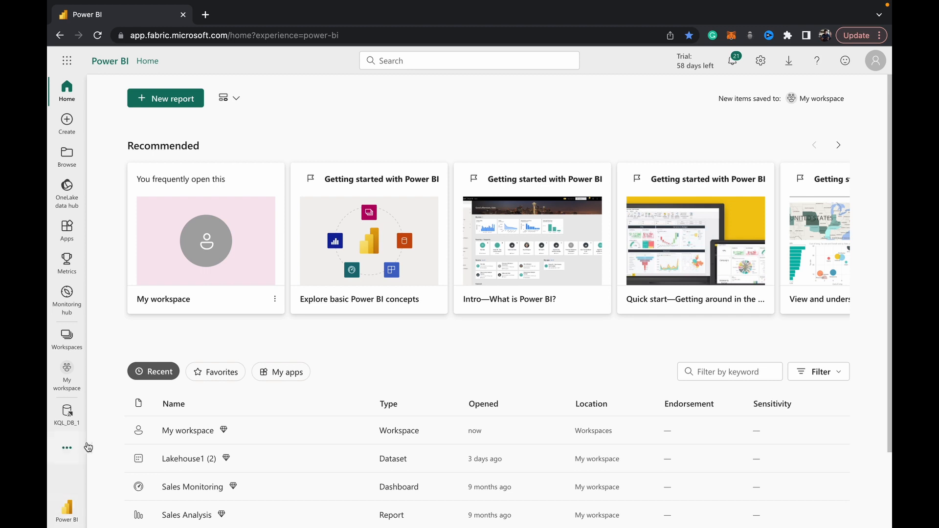
Open the KQL_DB_1 database and show the Get data source options
left_click(66, 412)
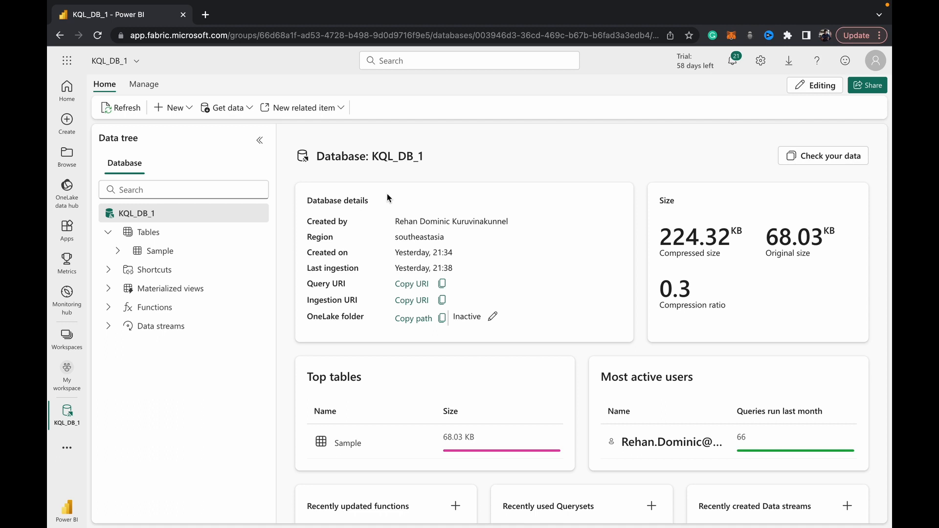
mouse_move(319, 188)
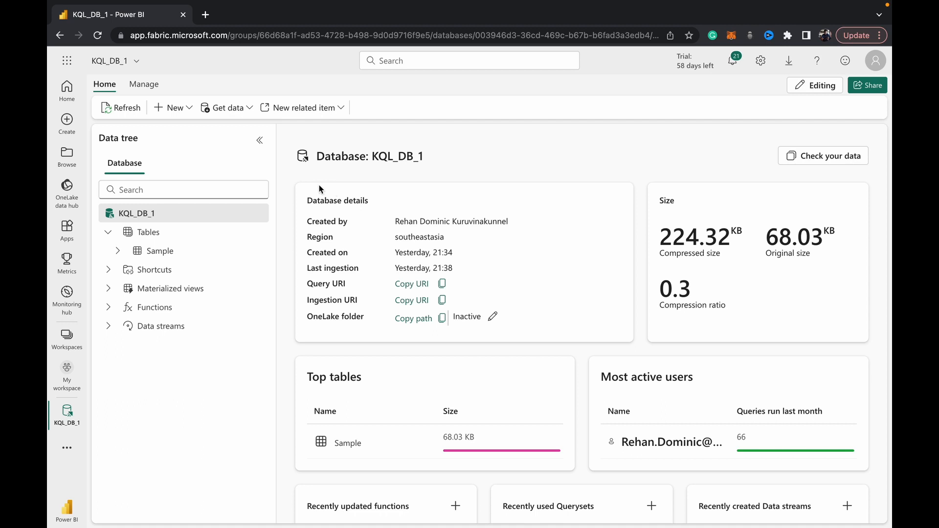
left_click(226, 108)
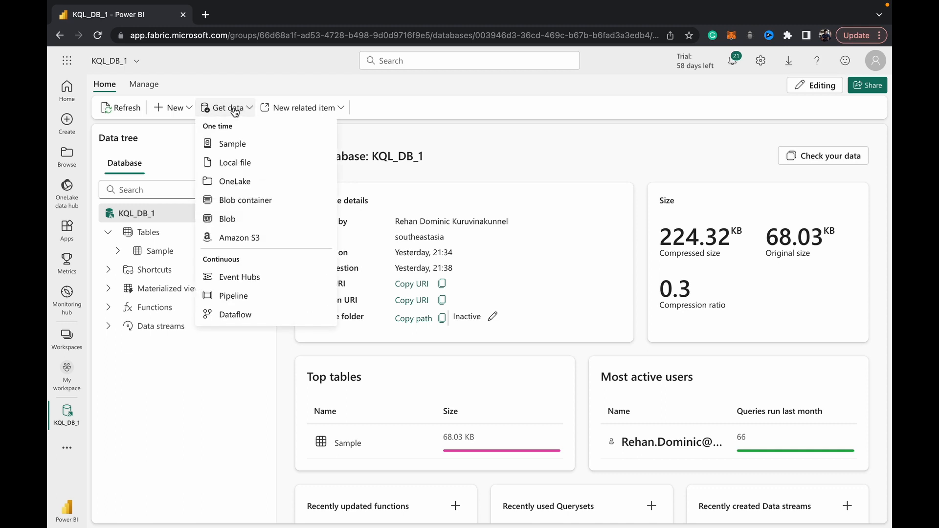
Choose Local file, name the new table Sample_CSV, and upload sample_csv.csv as its source
left_click(234, 181)
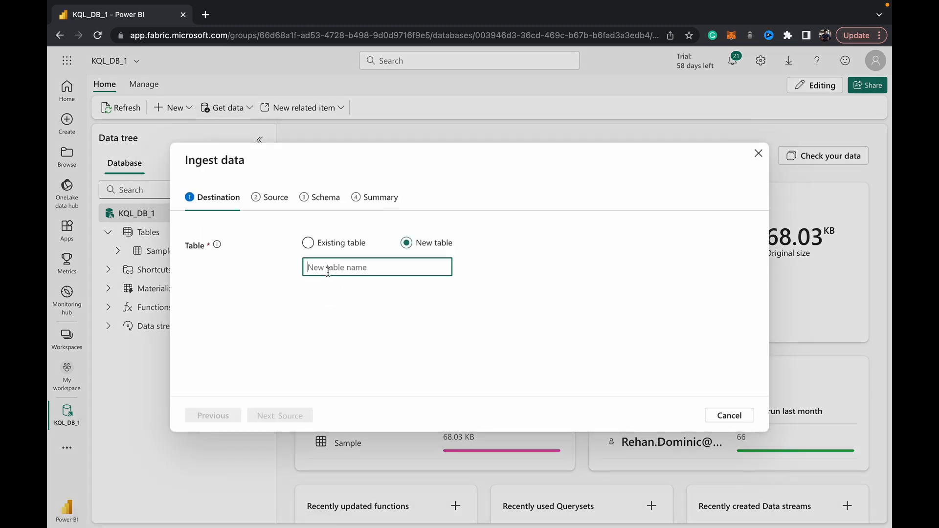
type("Sample_CSV")
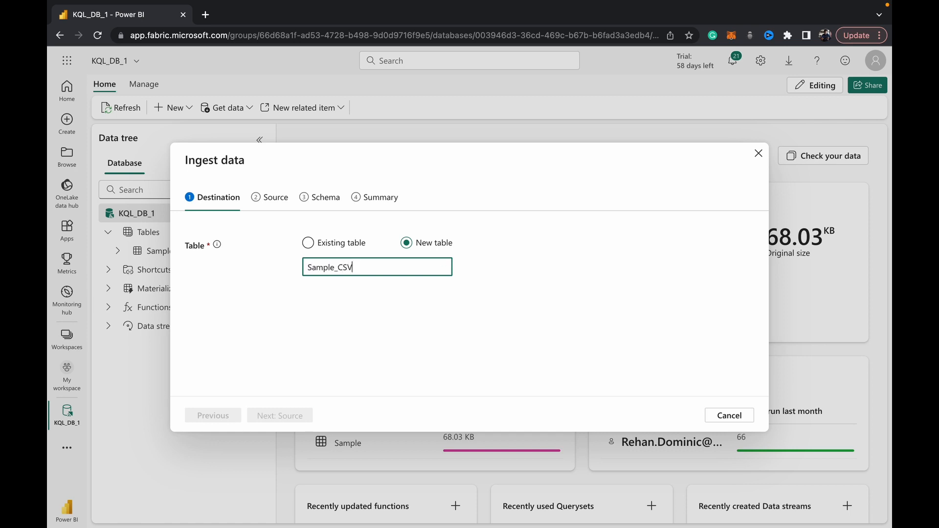
left_click(279, 415)
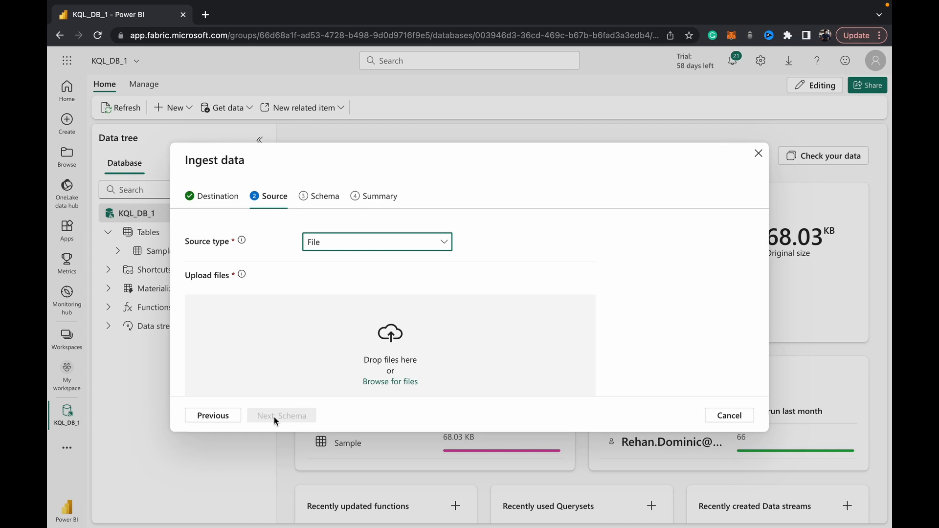
mouse_move(391, 382)
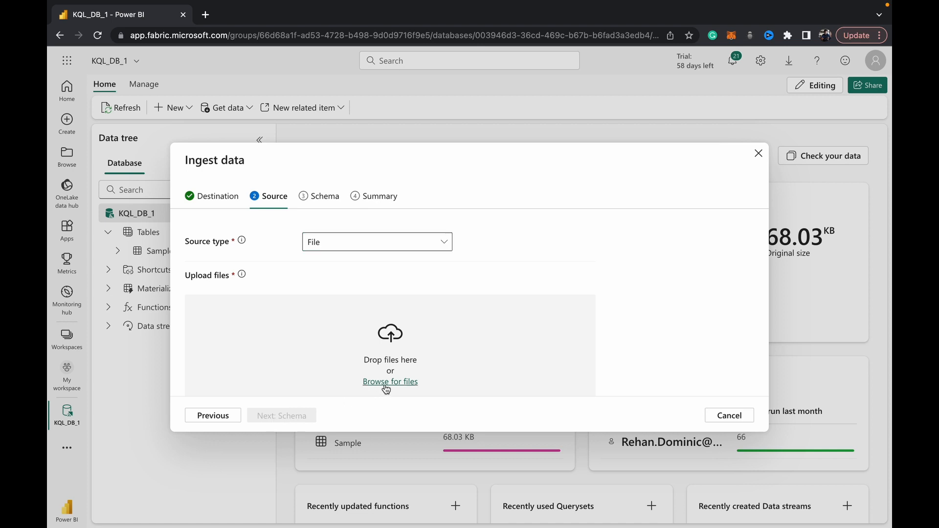
left_click(391, 382)
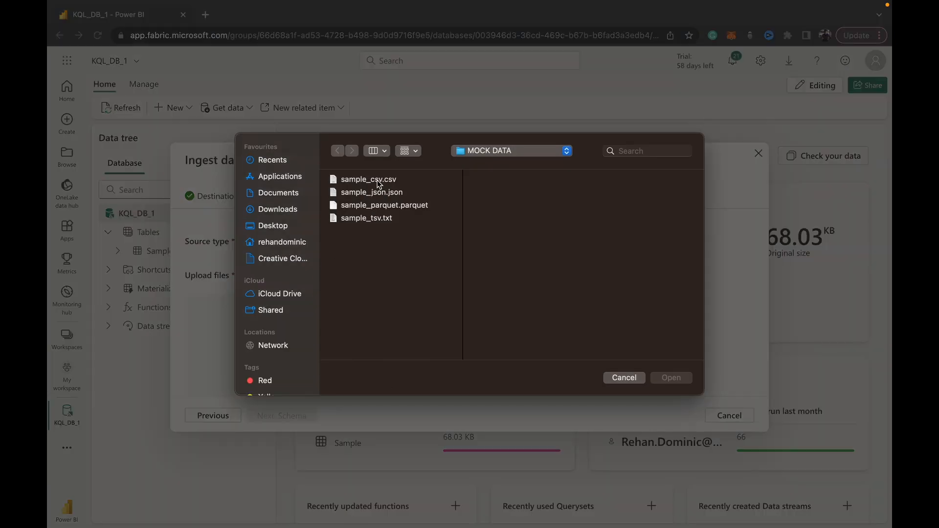
left_click(369, 179)
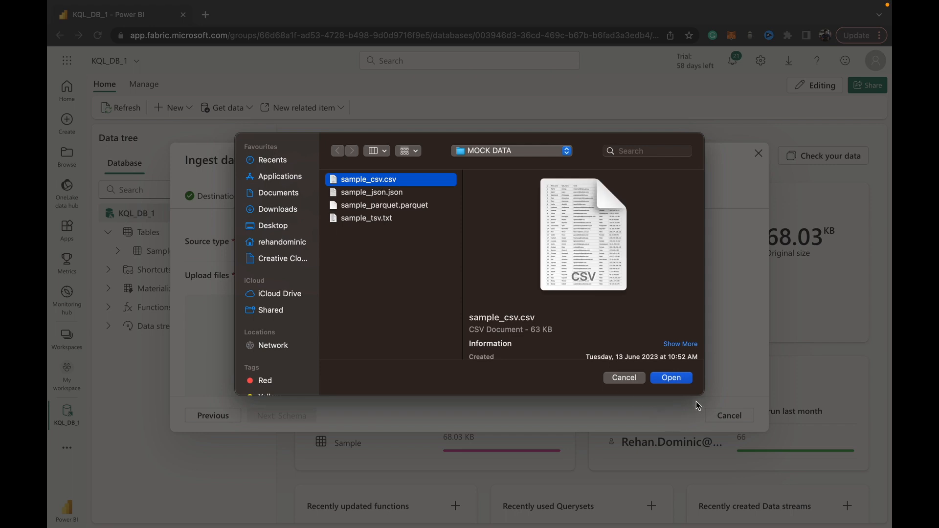
left_click(671, 378)
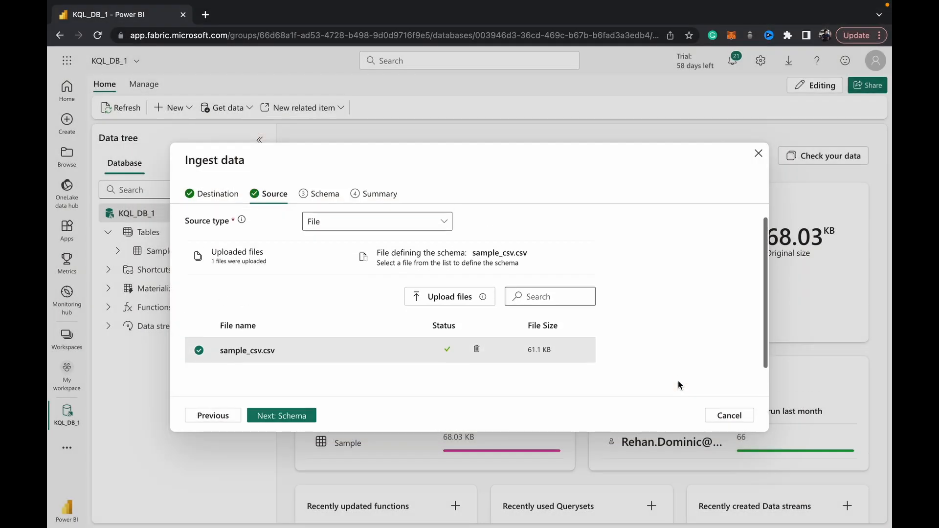
mouse_move(397, 379)
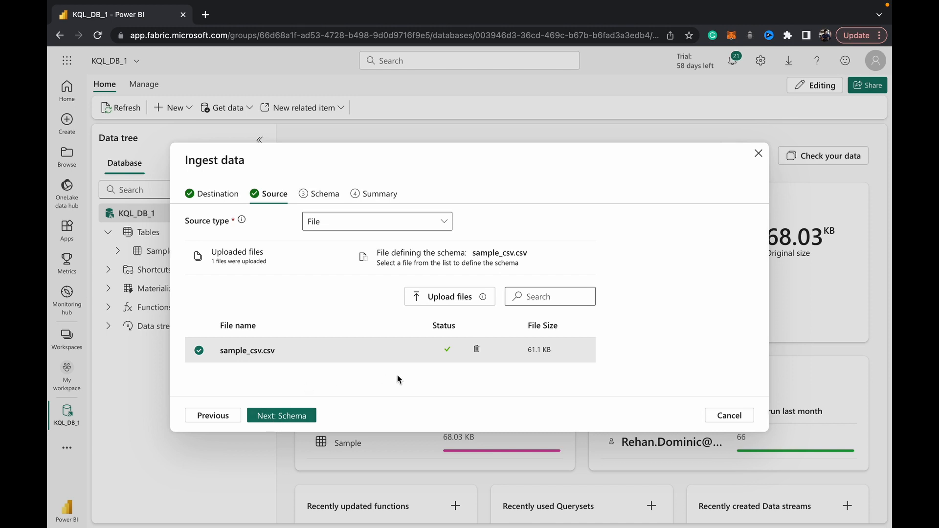
Review the CSV schema preview including the email column, then ingest the file into Sample_CSV
left_click(281, 414)
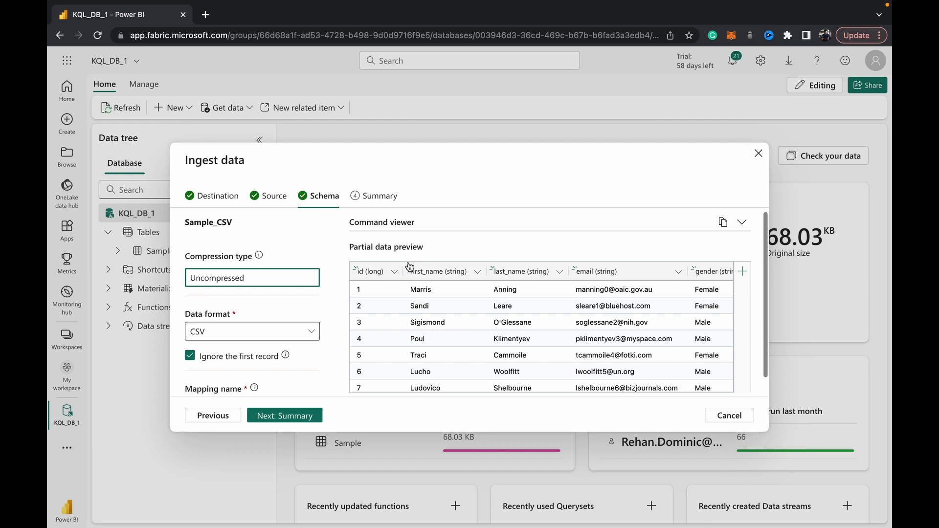
mouse_move(442, 281)
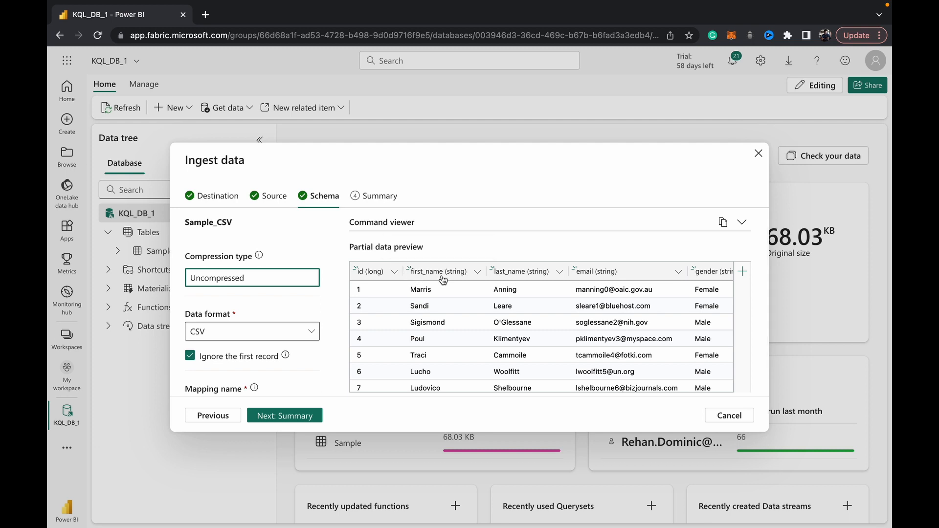
left_click(679, 271)
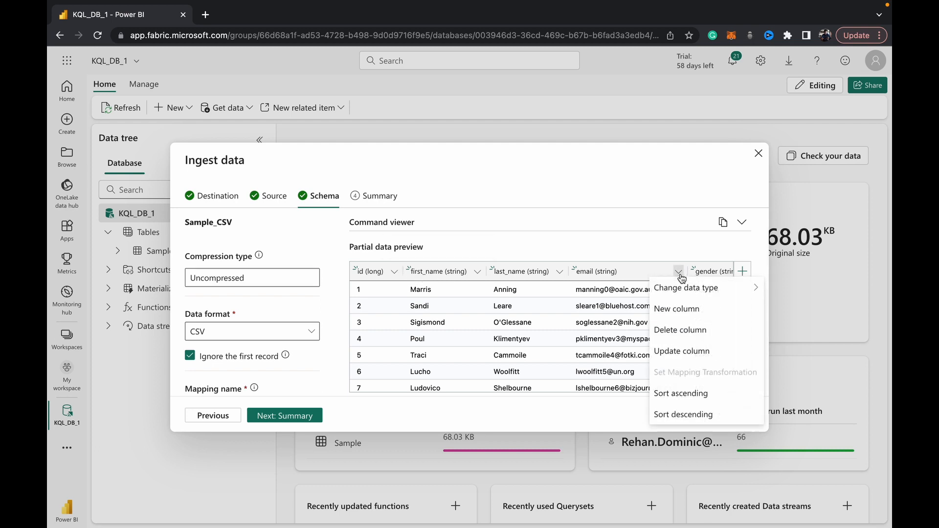
left_click(687, 288)
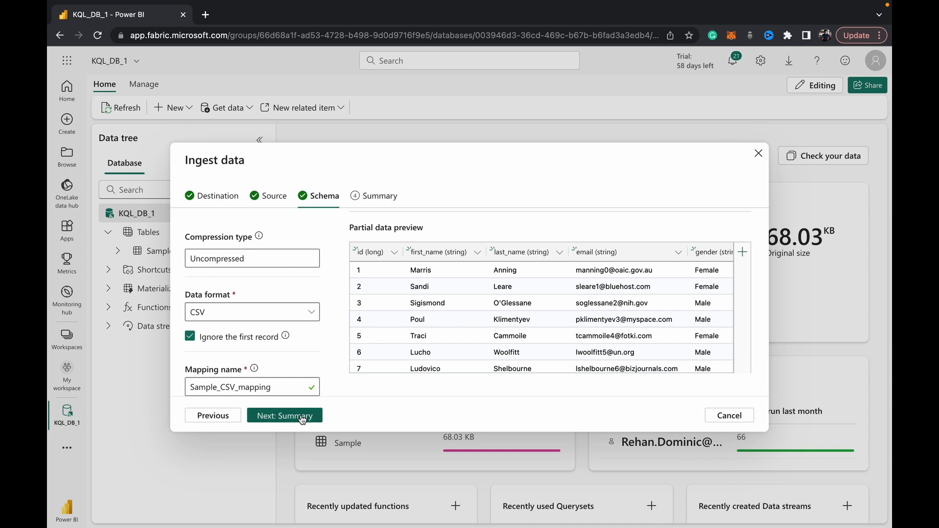
left_click(285, 415)
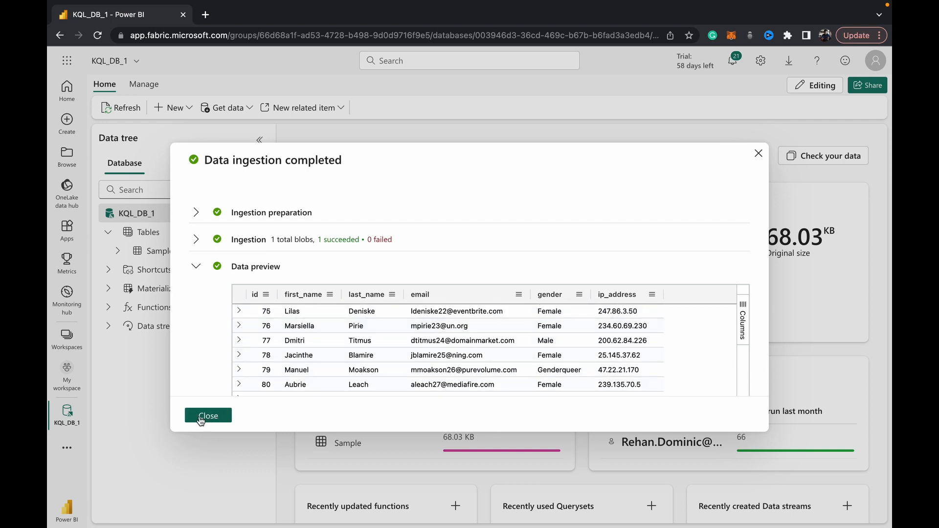
Close the ingestion summary and run the Check your data query against Sample_CSV
left_click(207, 415)
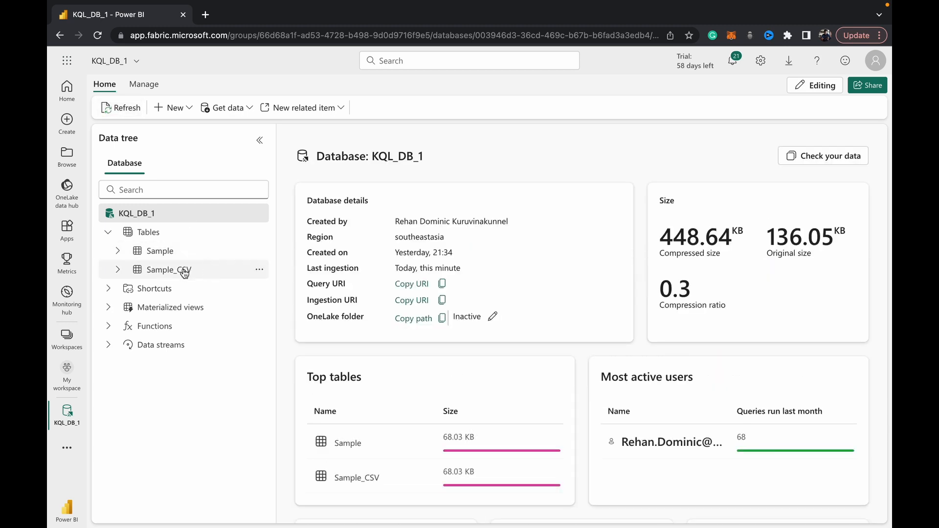
mouse_move(162, 274)
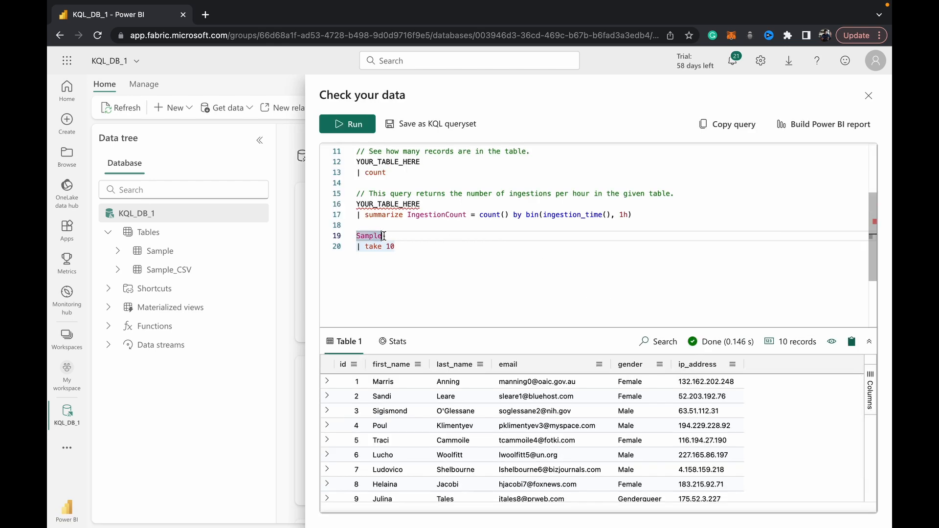
type("_CSV")
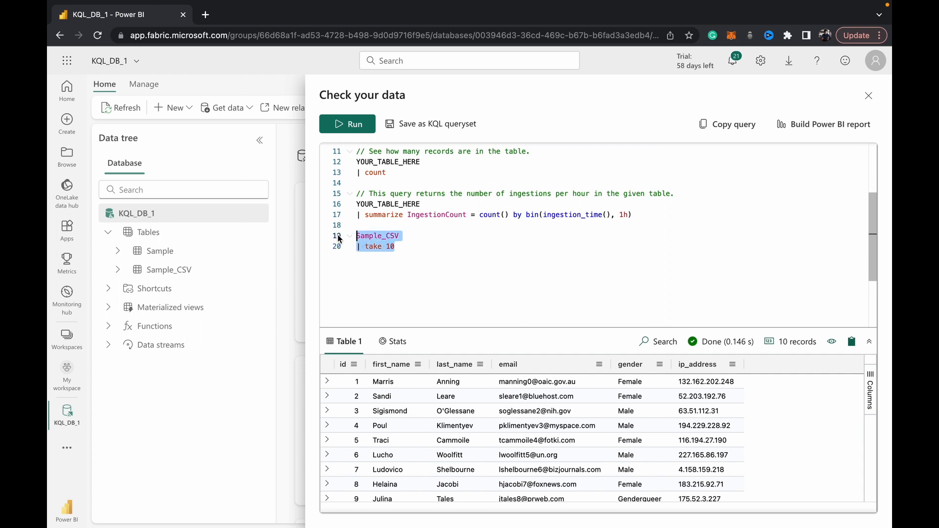
left_click(347, 124)
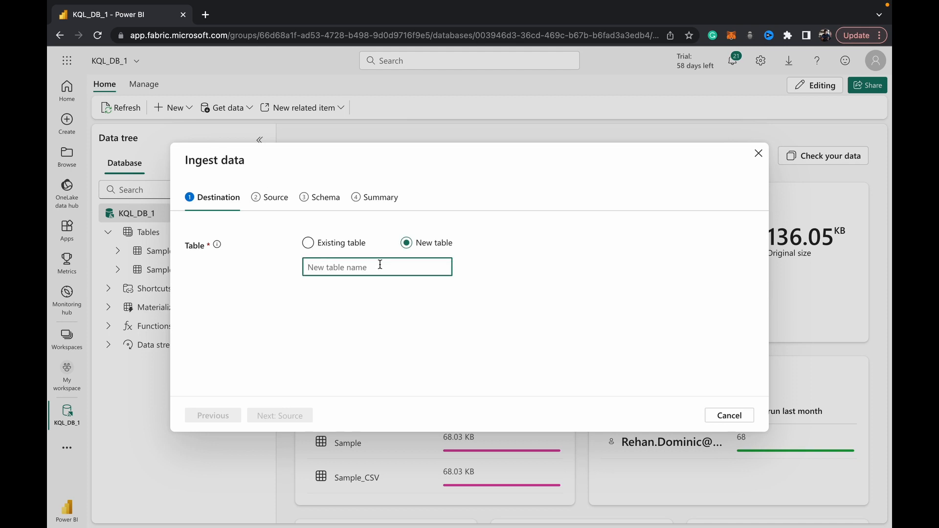
Name the new table Sample_JSON, upload sample_json.json as its source and reach the schema preview
type("SAMPLE_")
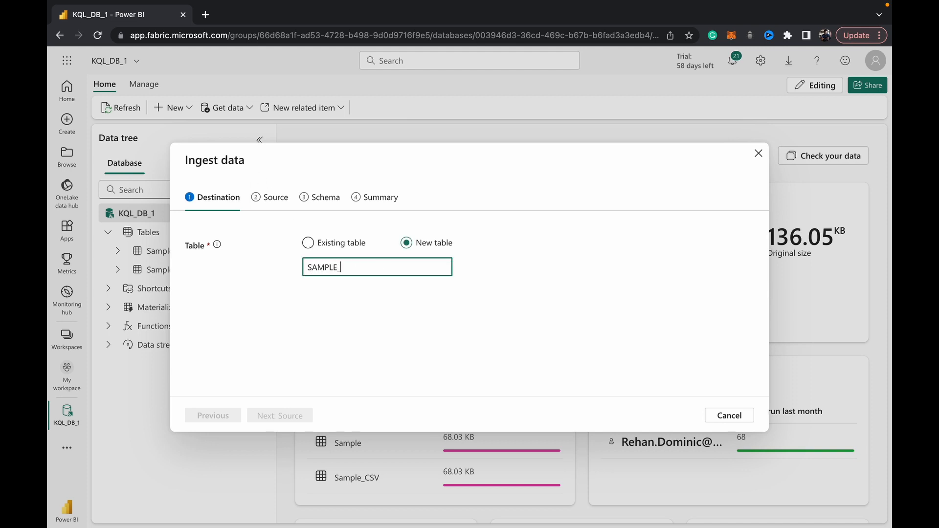
type("Sample_JSON")
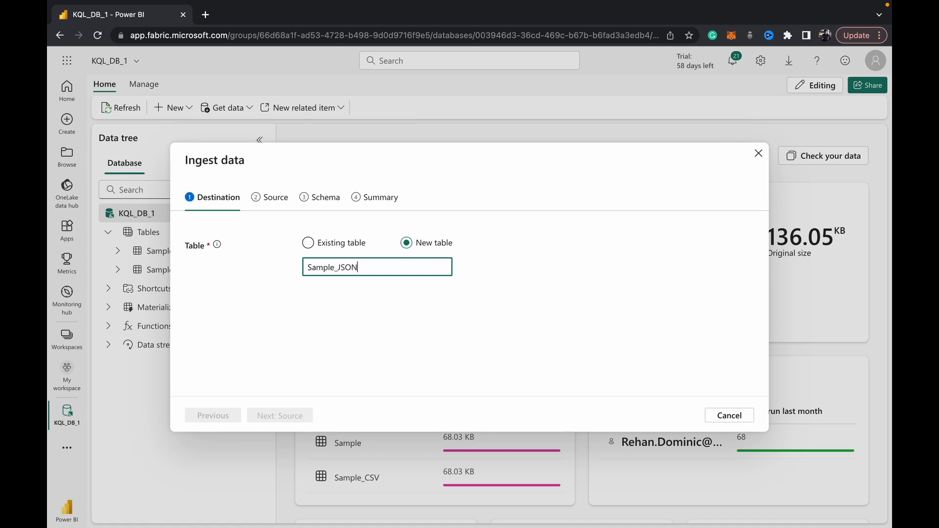
left_click(279, 415)
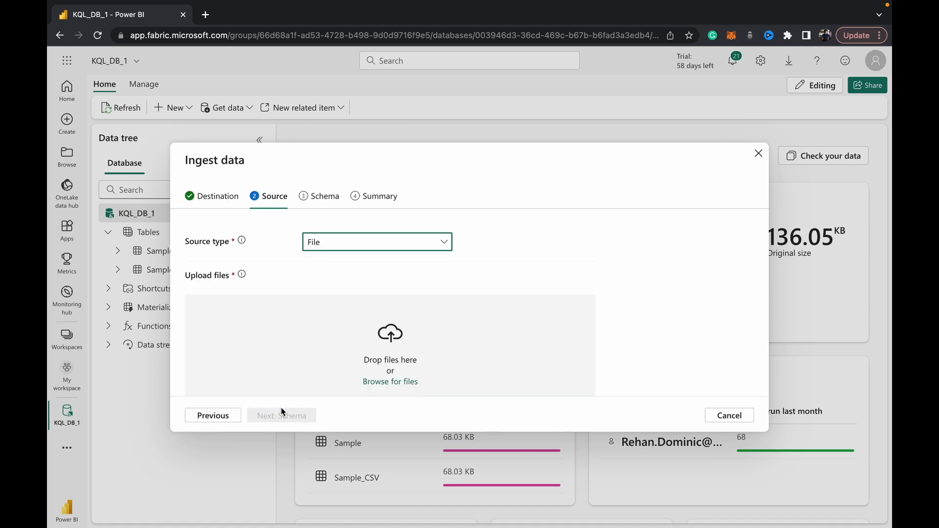
left_click(390, 381)
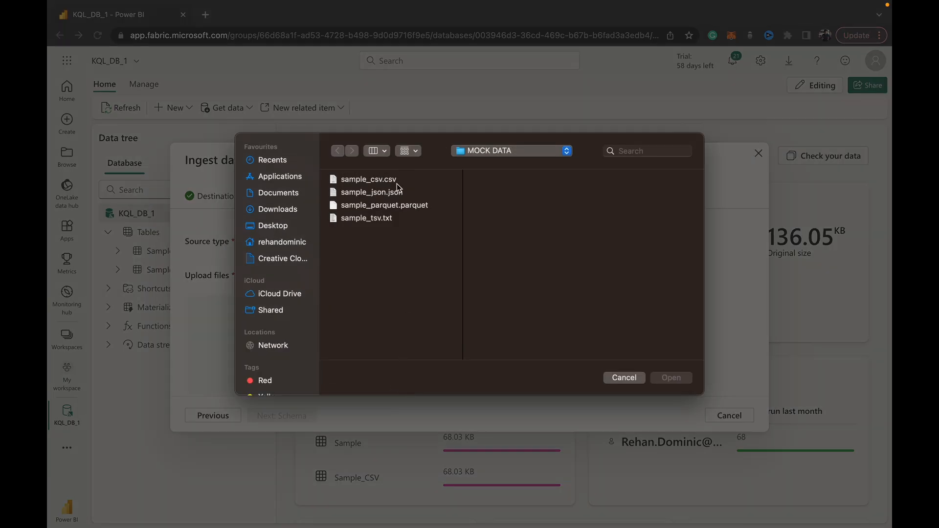
left_click(623, 378)
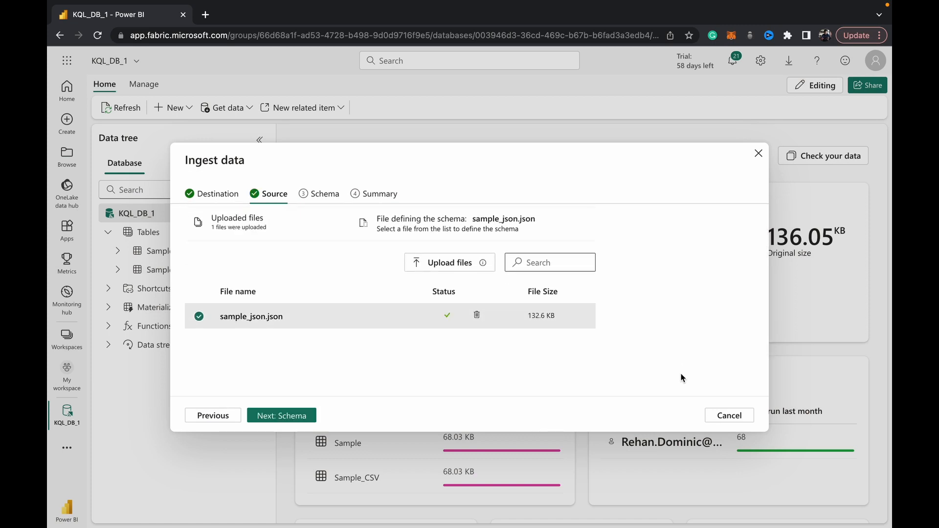
left_click(281, 415)
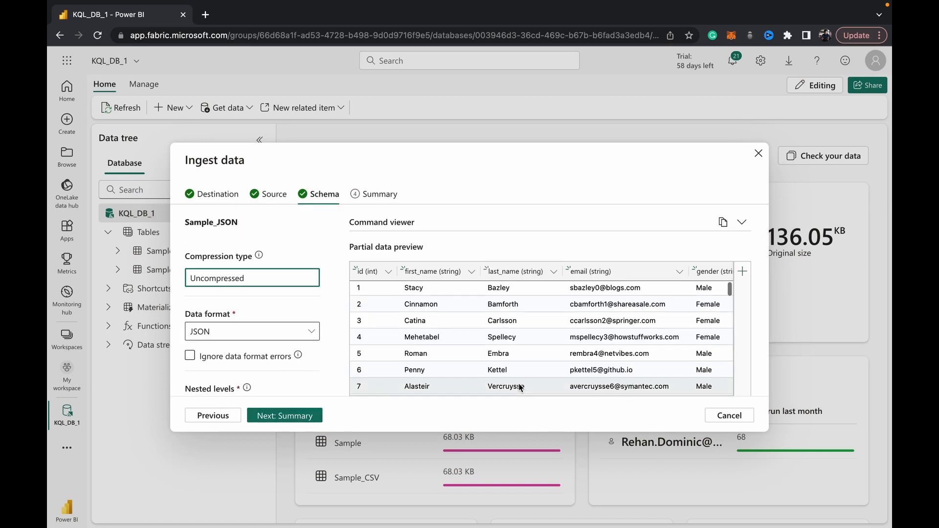
Review the JSON schema preview and format-error note, then submit the Sample_JSON ingestion
scroll("down", 3)
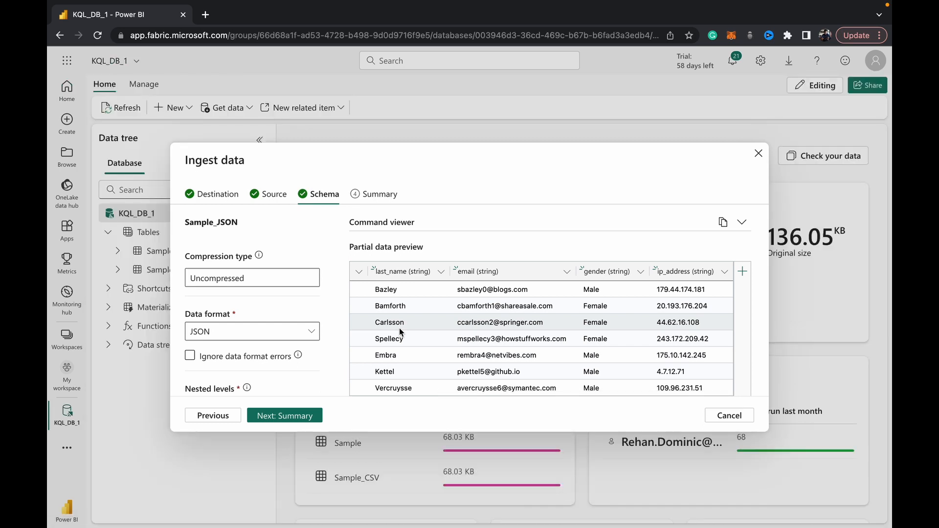
left_click(189, 356)
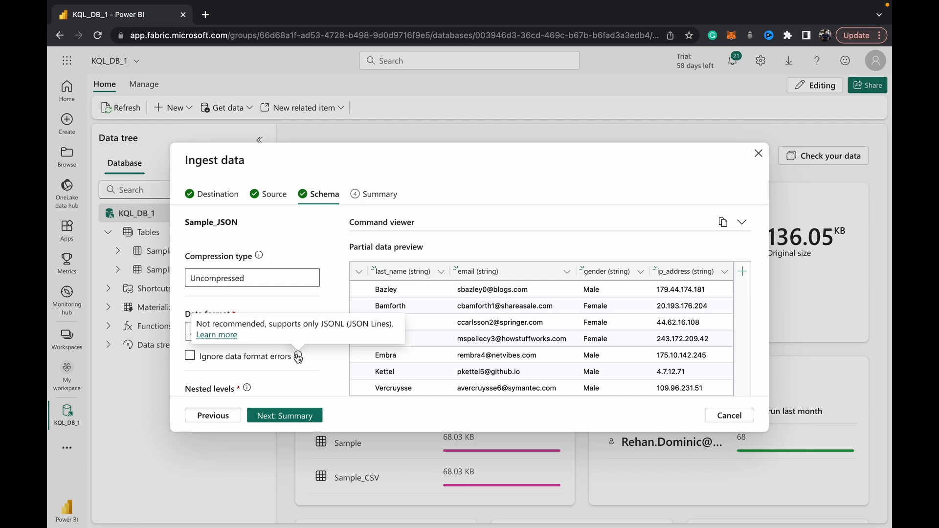
scroll("down", 3)
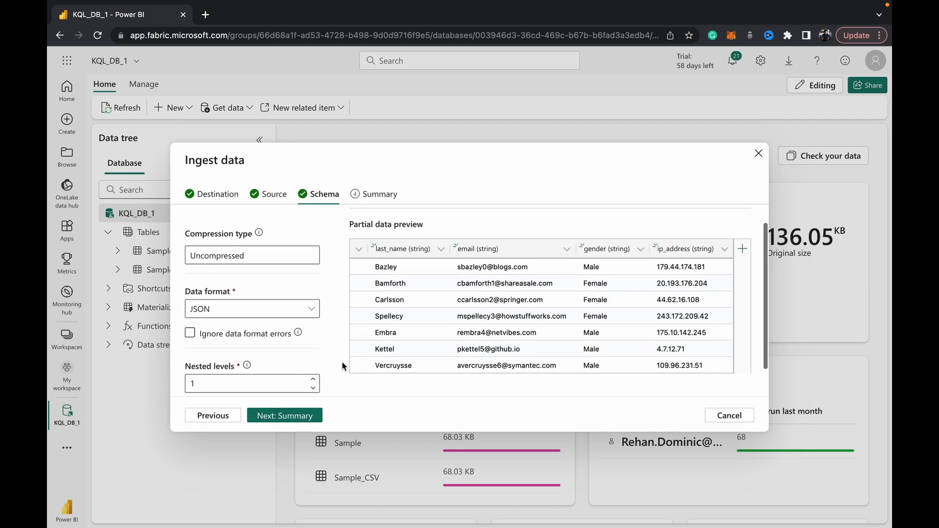
scroll("down", 3)
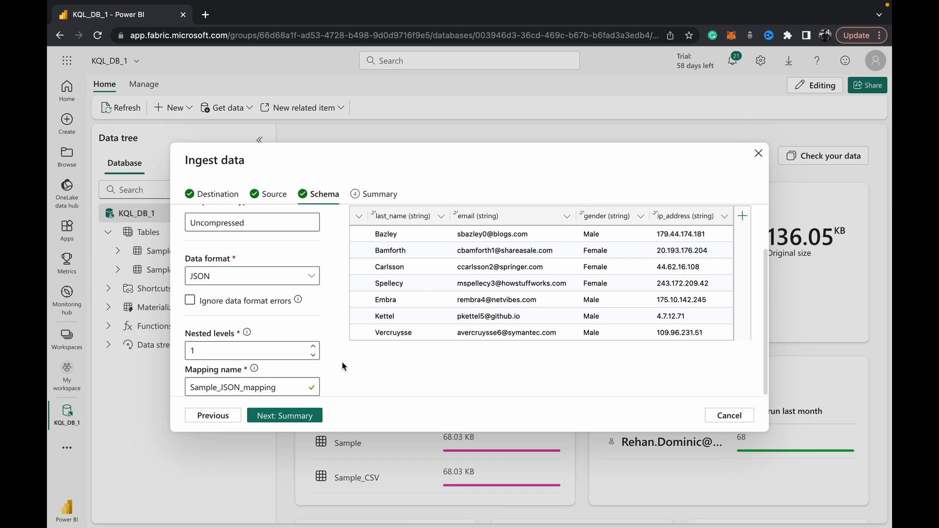
left_click(284, 415)
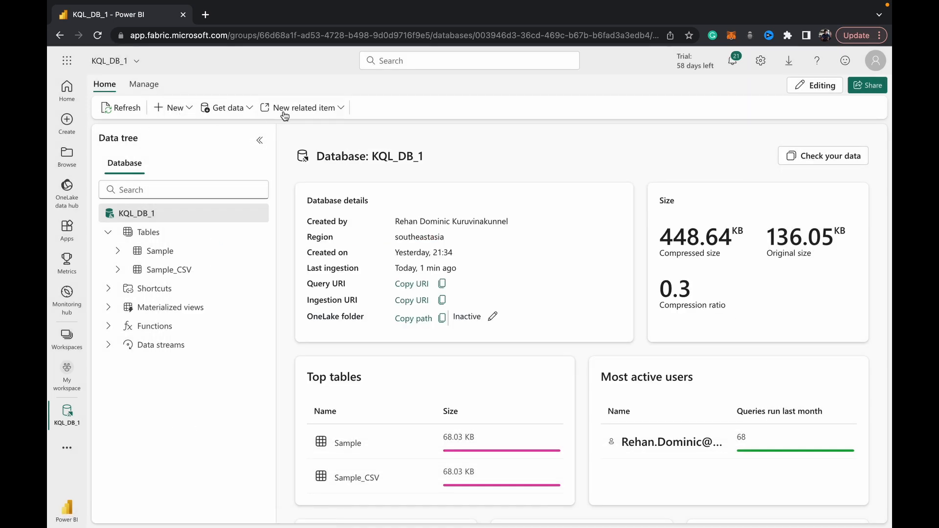
Start a new ingestion into table Sample_PARQUET and upload sample_parquet.parquet as its source
left_click(226, 108)
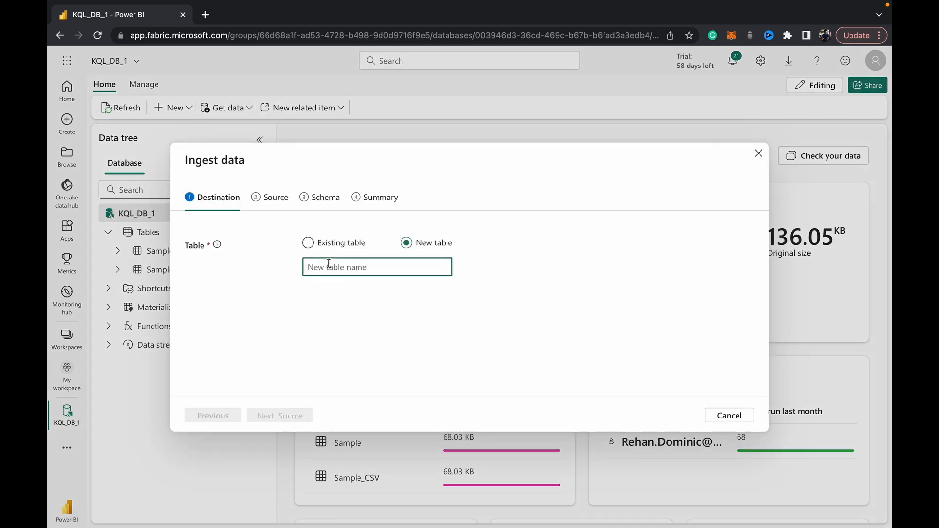
type("Sample_PARQUET")
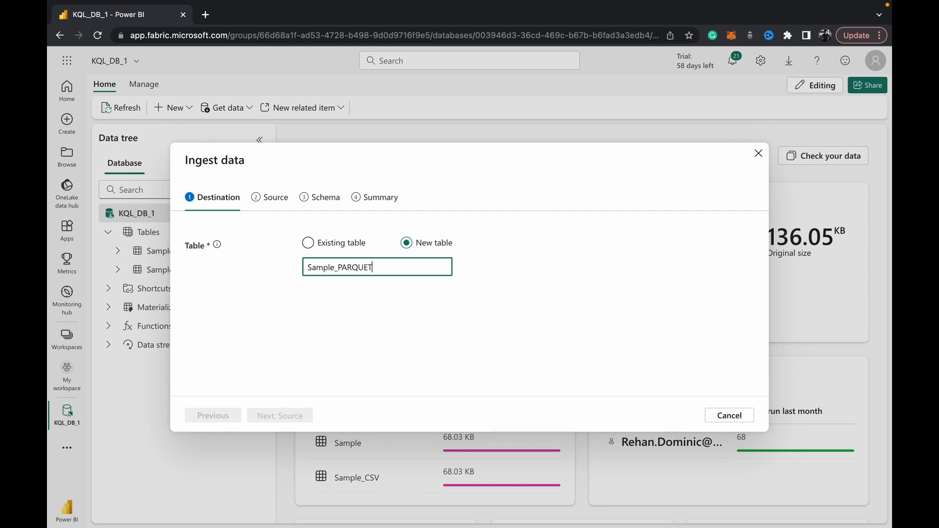
left_click(279, 415)
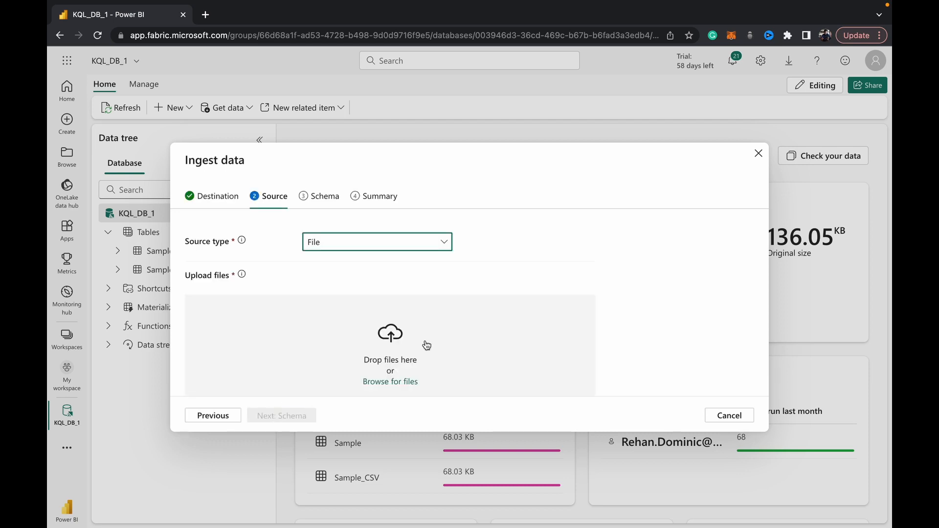
left_click(391, 382)
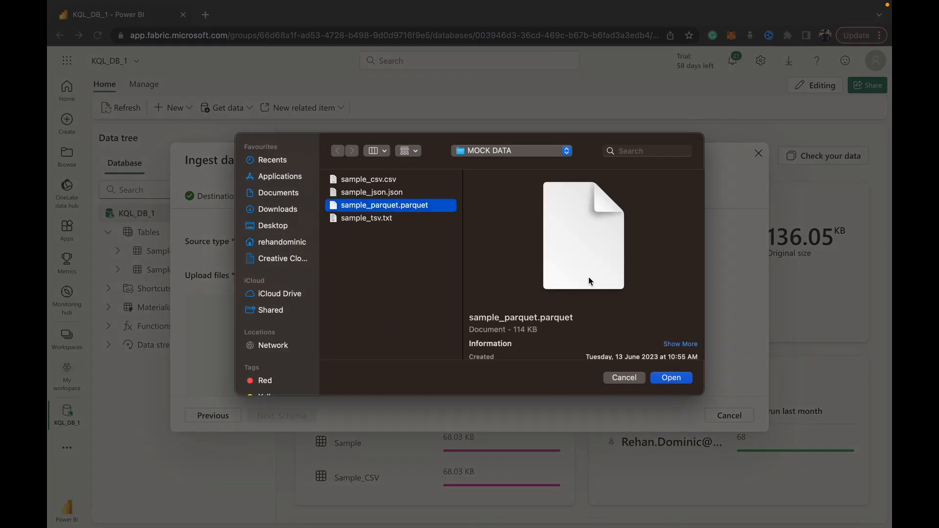
left_click(670, 377)
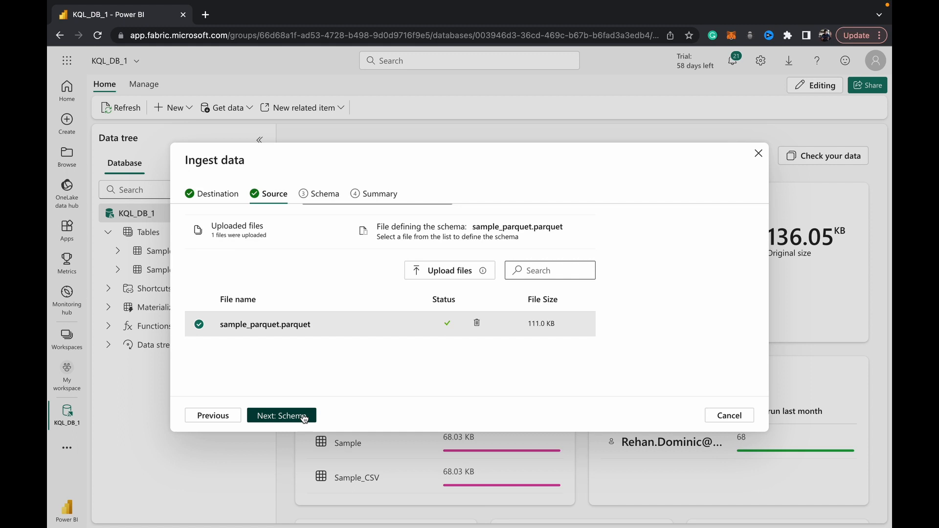
Review the Parquet schema, ingest the file into Sample_PARQUET and close the progress window
left_click(282, 415)
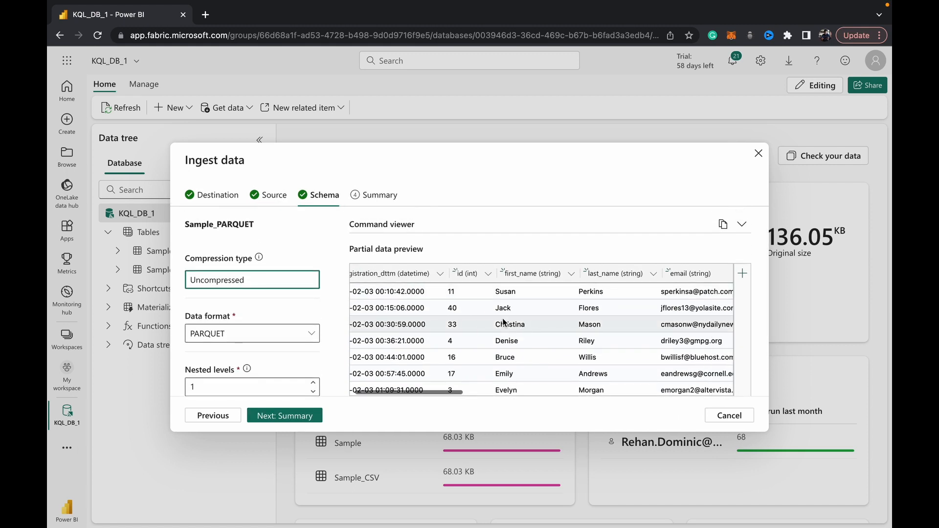
scroll("right", 3)
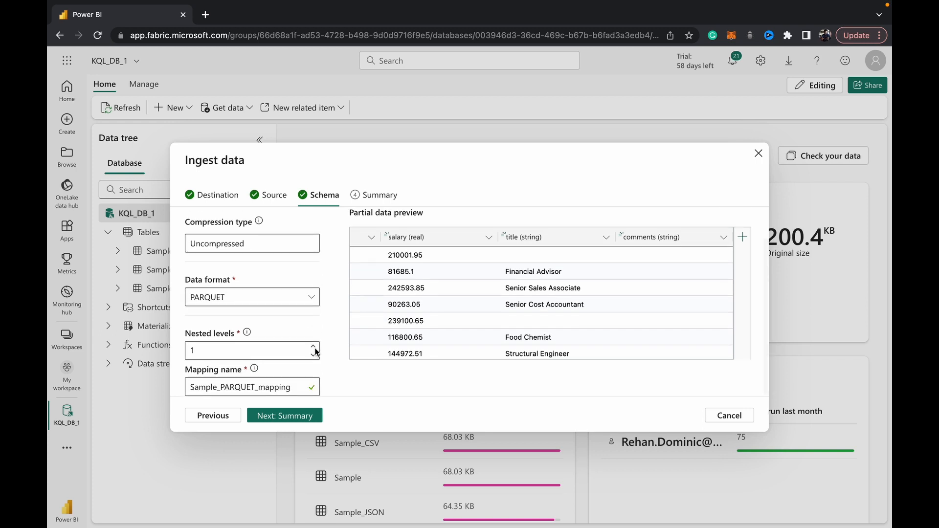
left_click(285, 415)
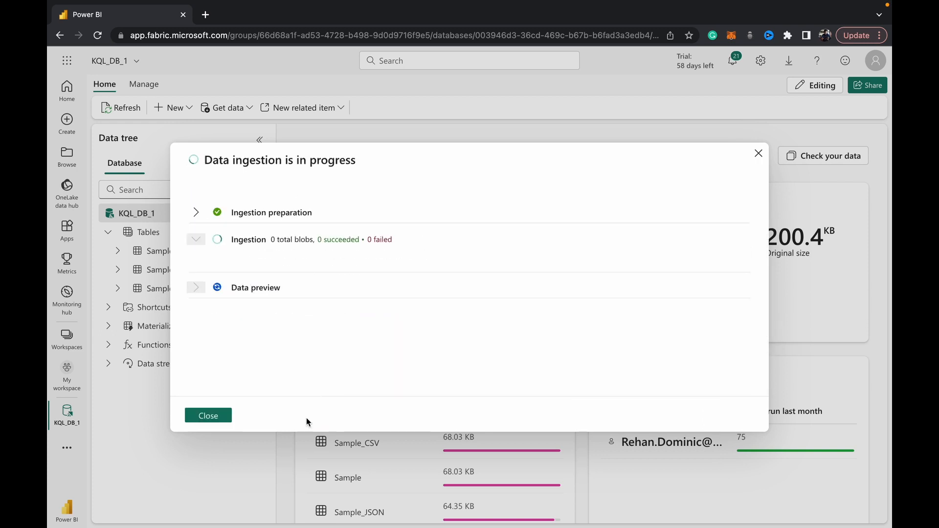
left_click(195, 239)
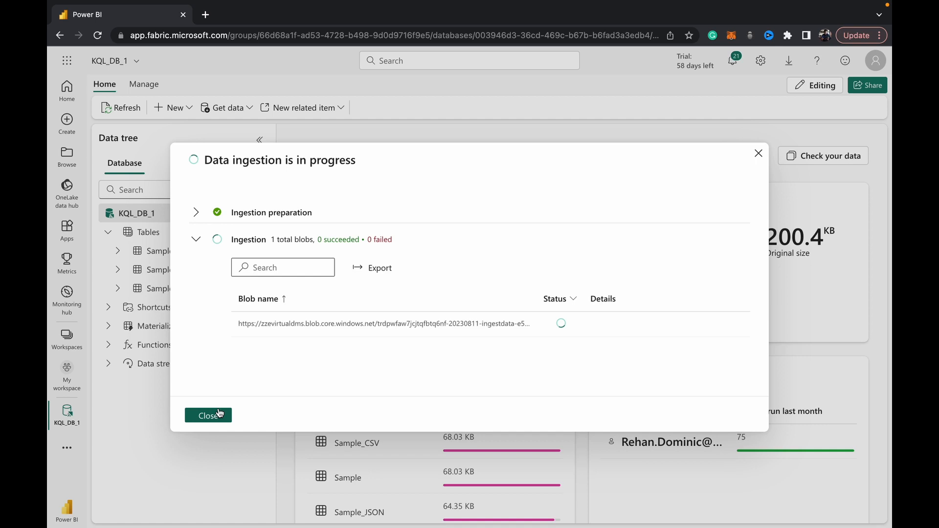
left_click(207, 415)
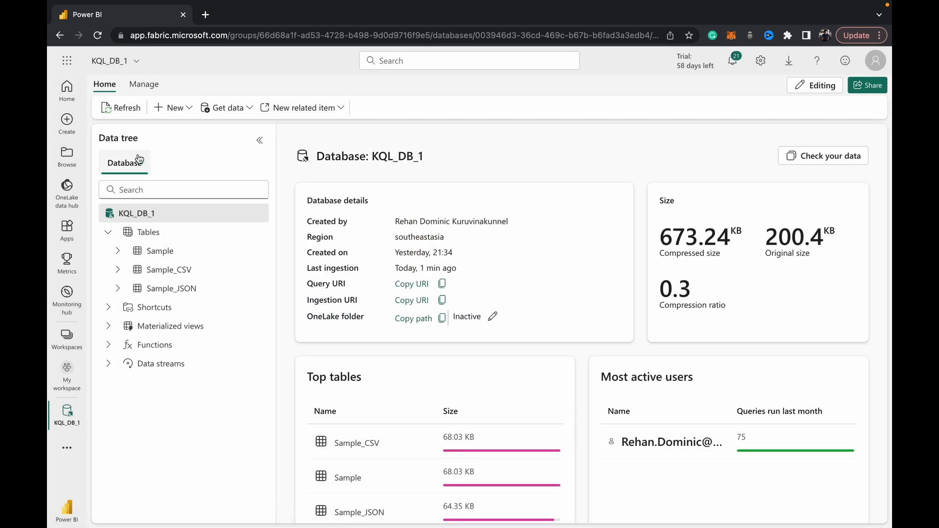
Refresh the KQL_DB_1 overview and open the Sample_JSON table details
left_click(120, 107)
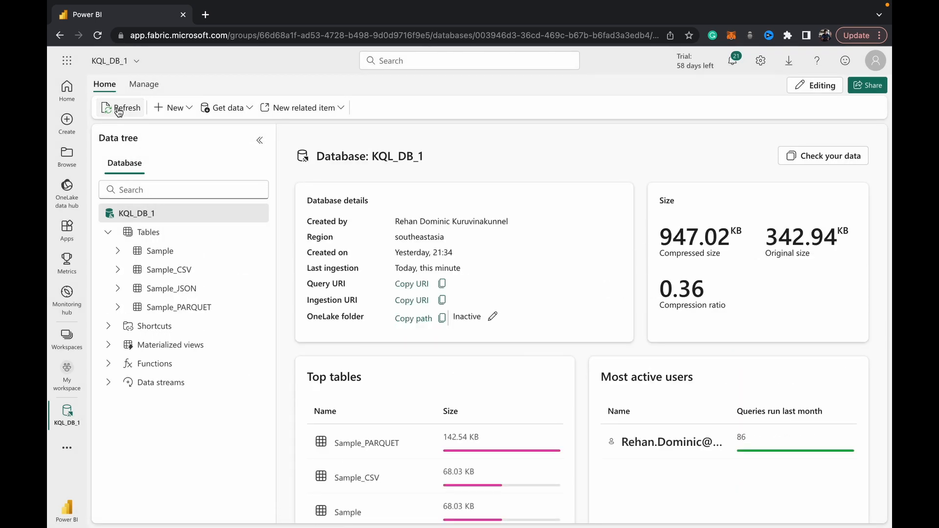
left_click(174, 288)
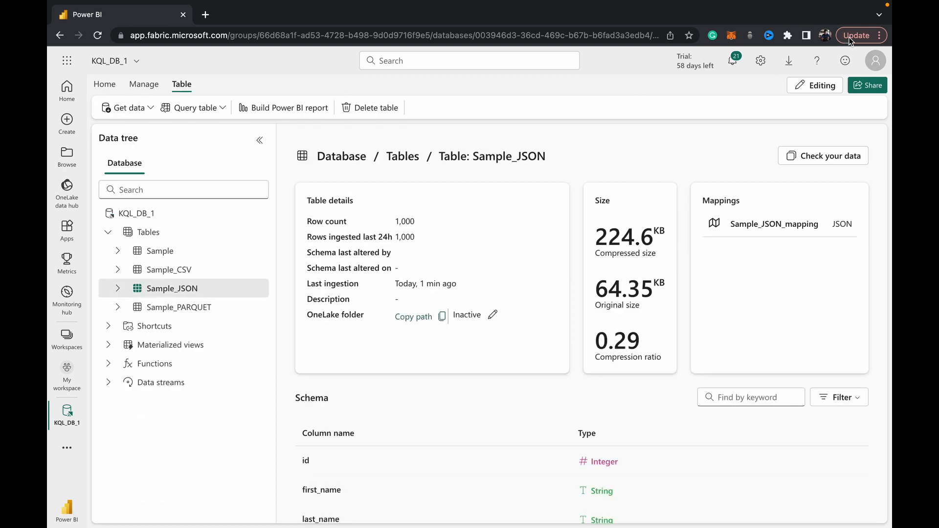
Run a Check your data query returning the first 10 records of Sample_JSON
left_click(829, 155)
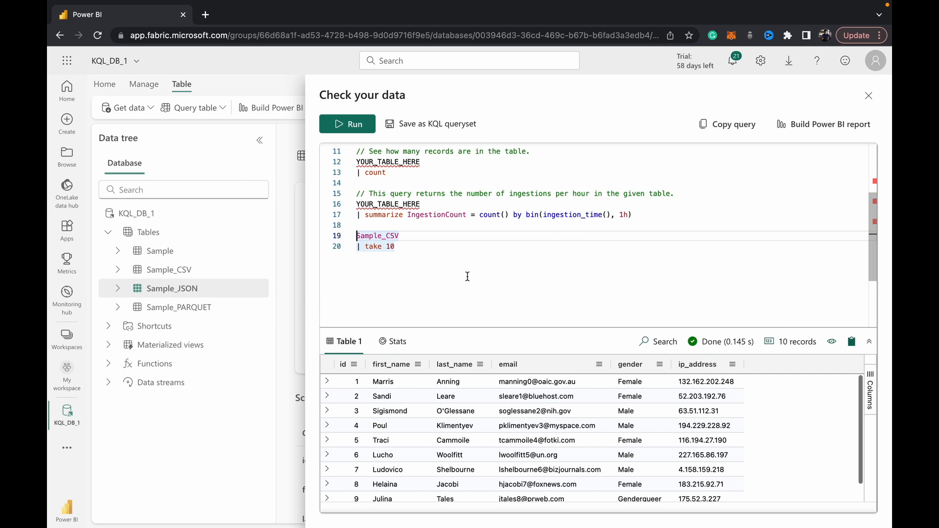
double_click(389, 236)
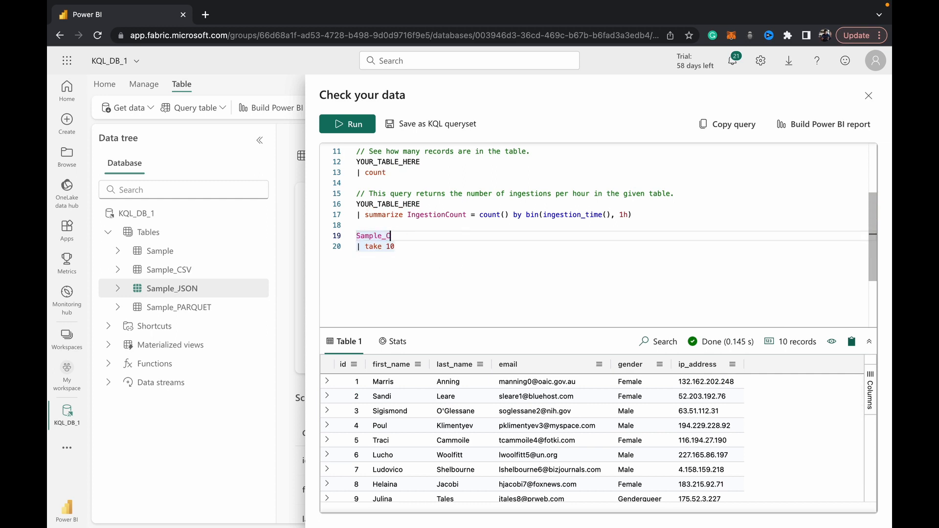
type("_JSON")
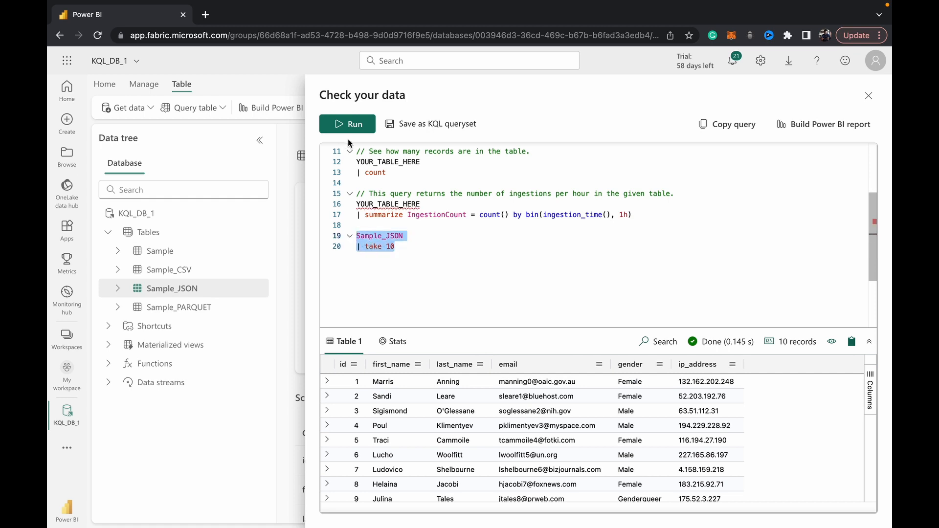
left_click(348, 124)
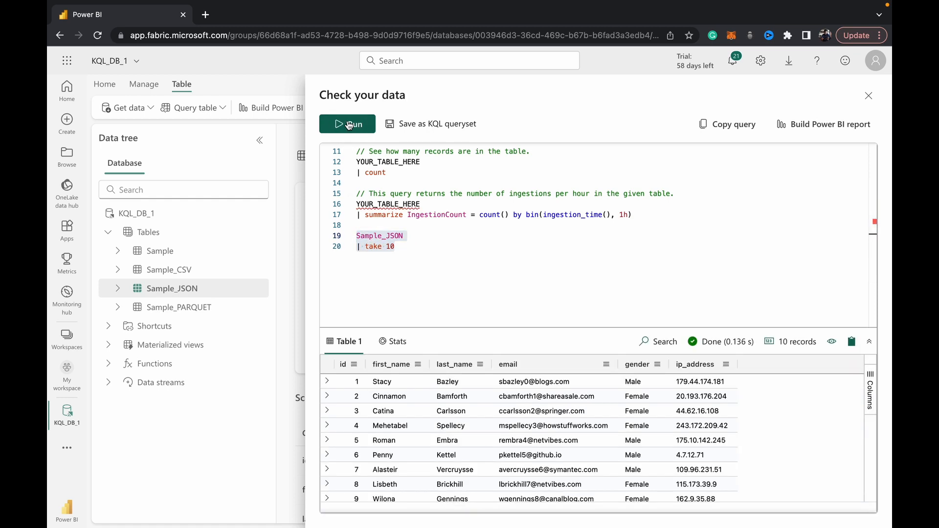